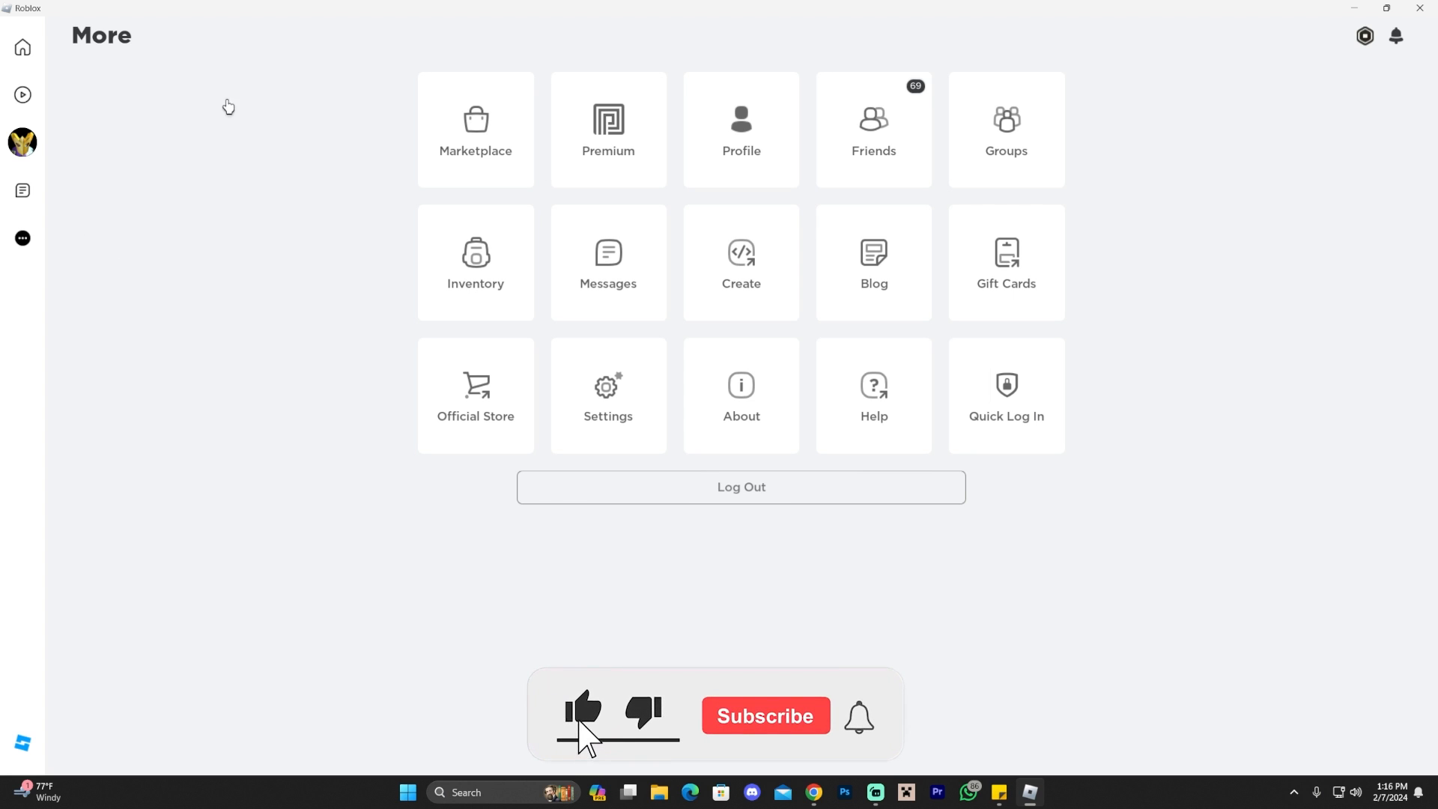
# Reach the Account Info settings page from the More menu
pyautogui.click(766, 716)
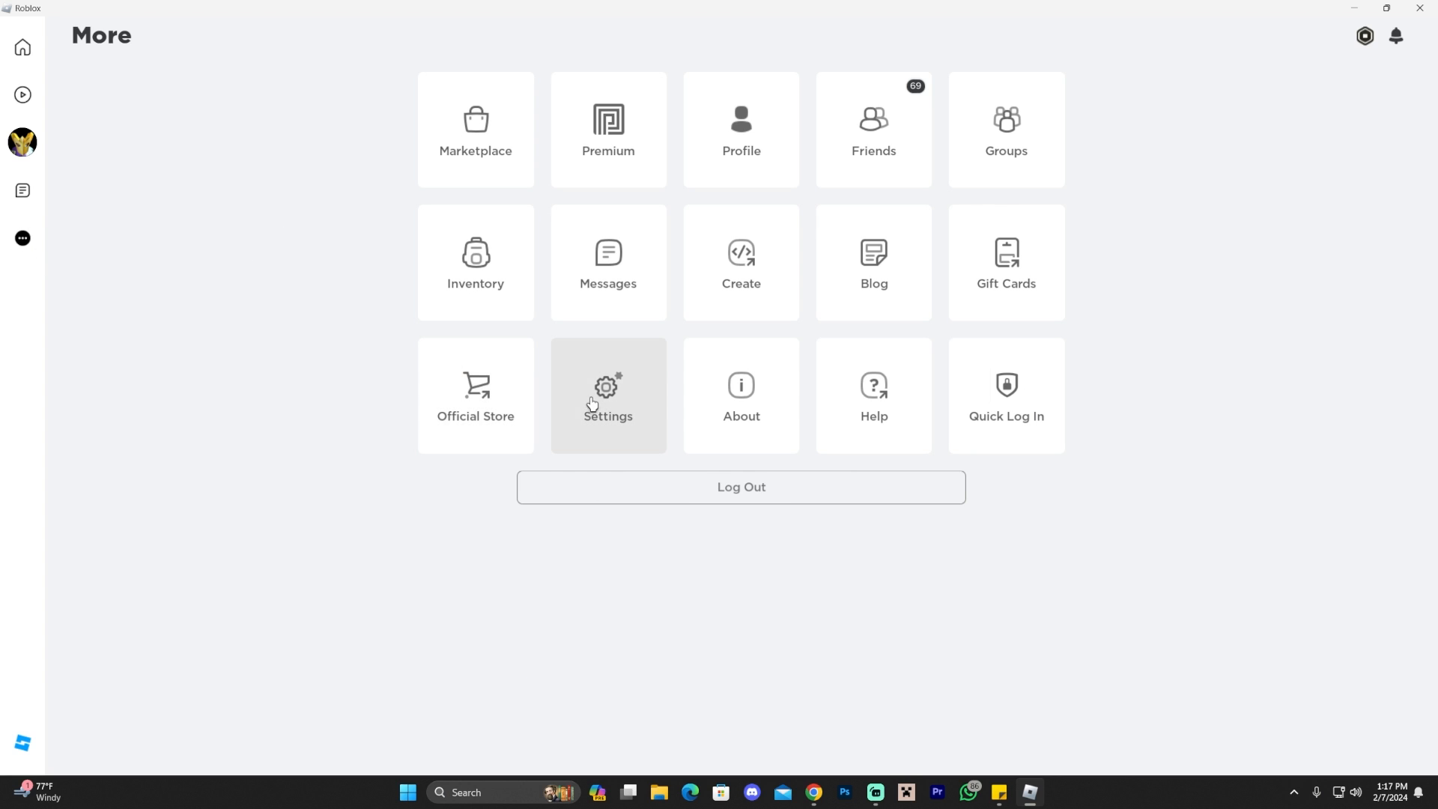
pyautogui.click(609, 396)
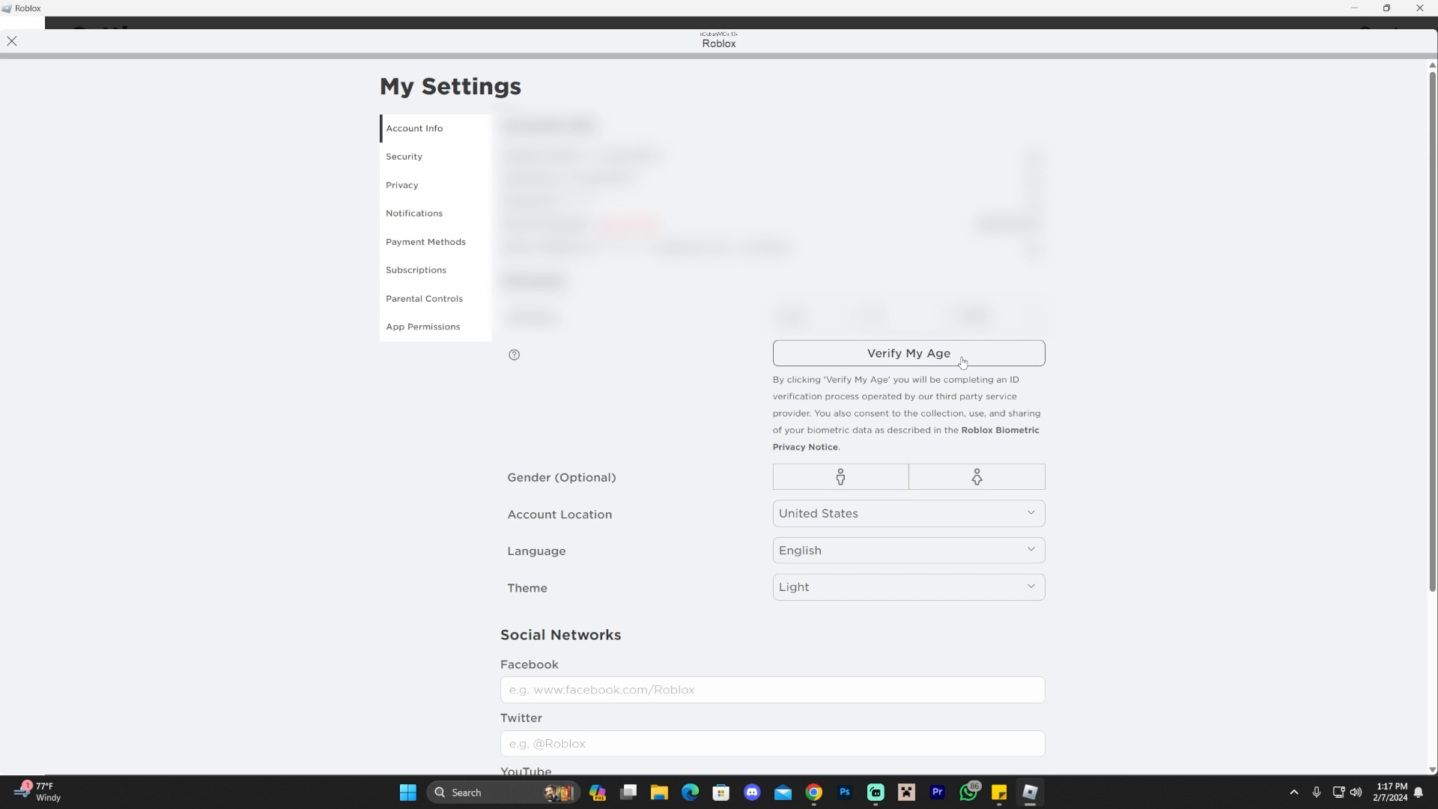
# Start age verification via 'Verify My Age', bringing up the QR code for a smartphone
pyautogui.click(908, 352)
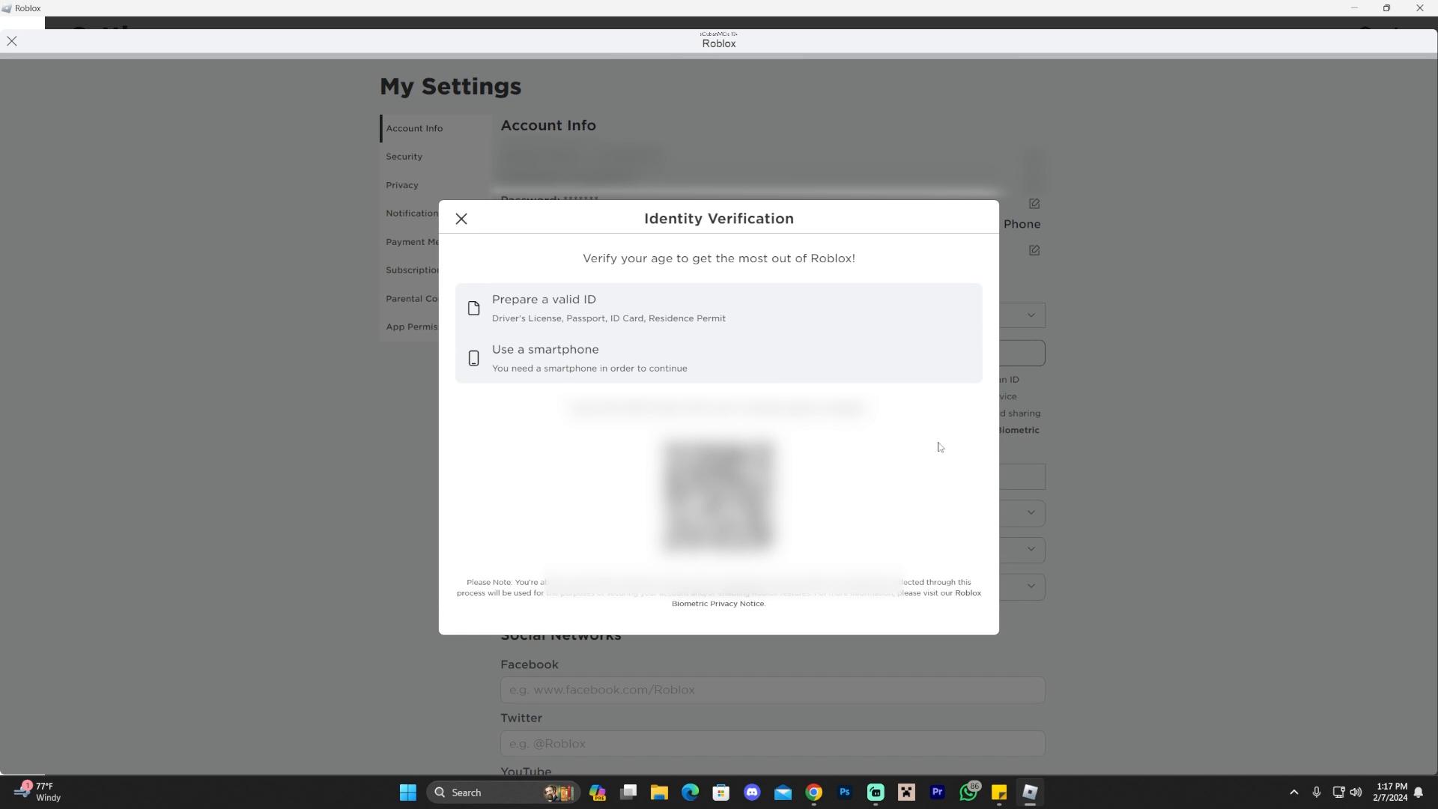
pyautogui.moveTo(888, 391)
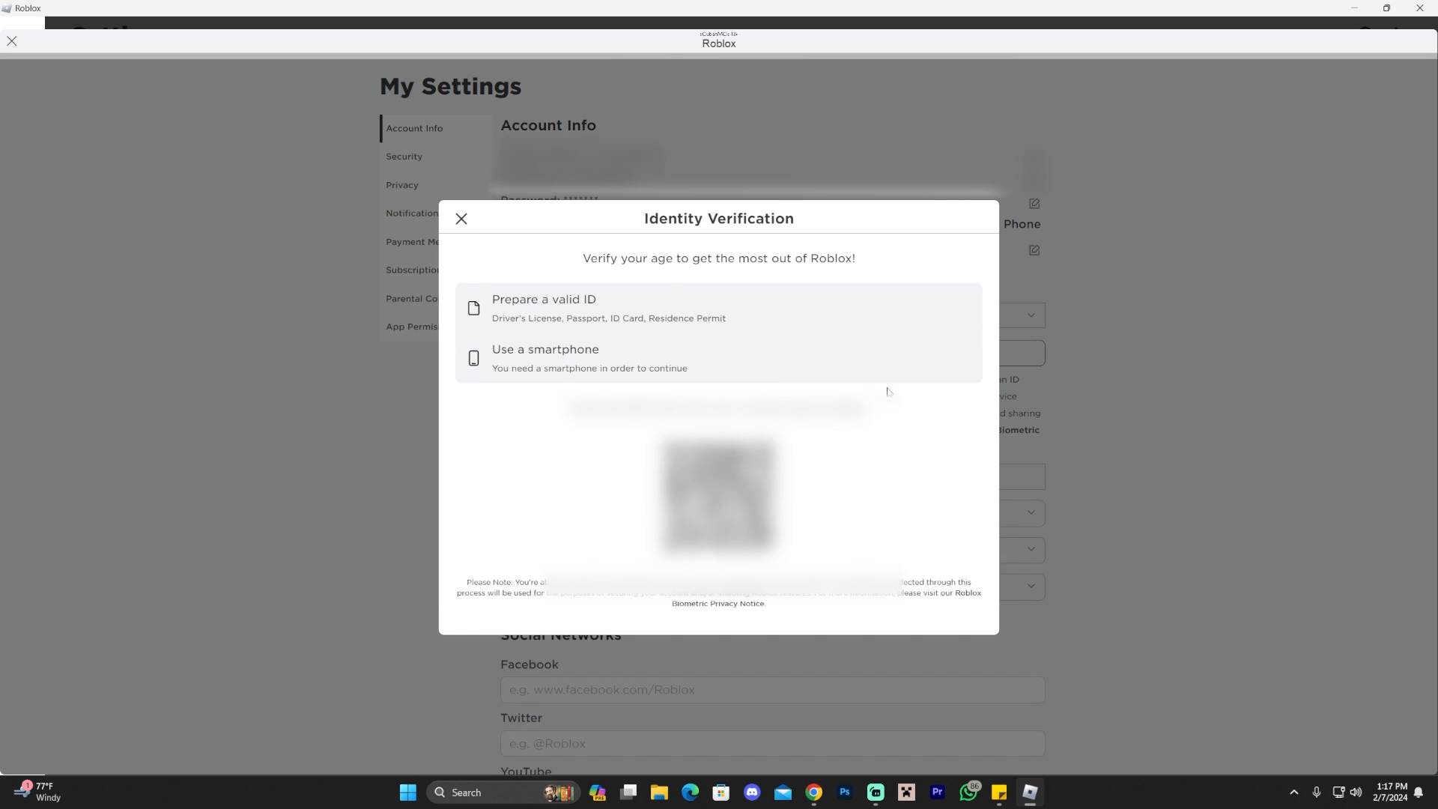
pyautogui.moveTo(536, 315)
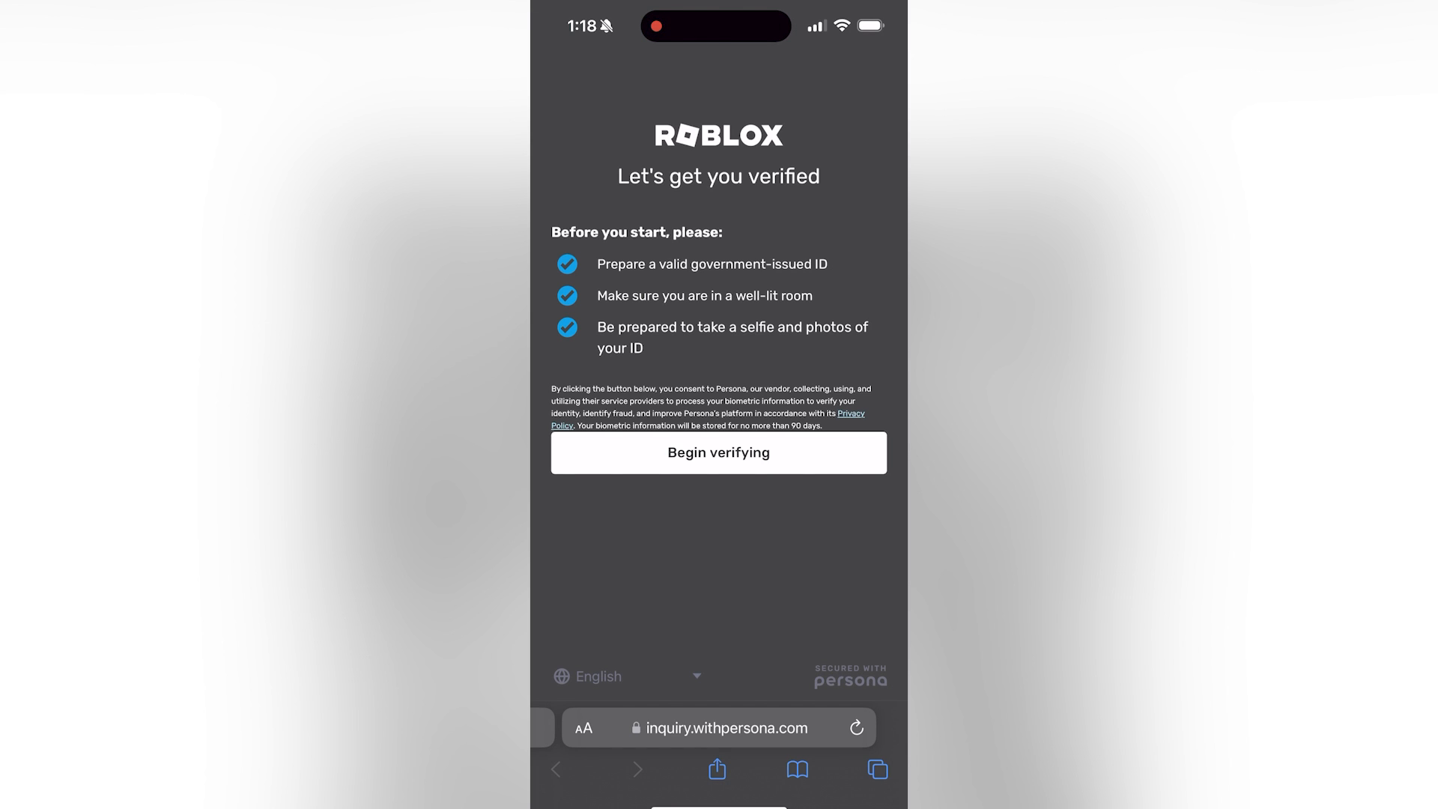
# Begin Persona verification with United States as the ID country and Driver License as the ID type
pyautogui.click(719, 453)
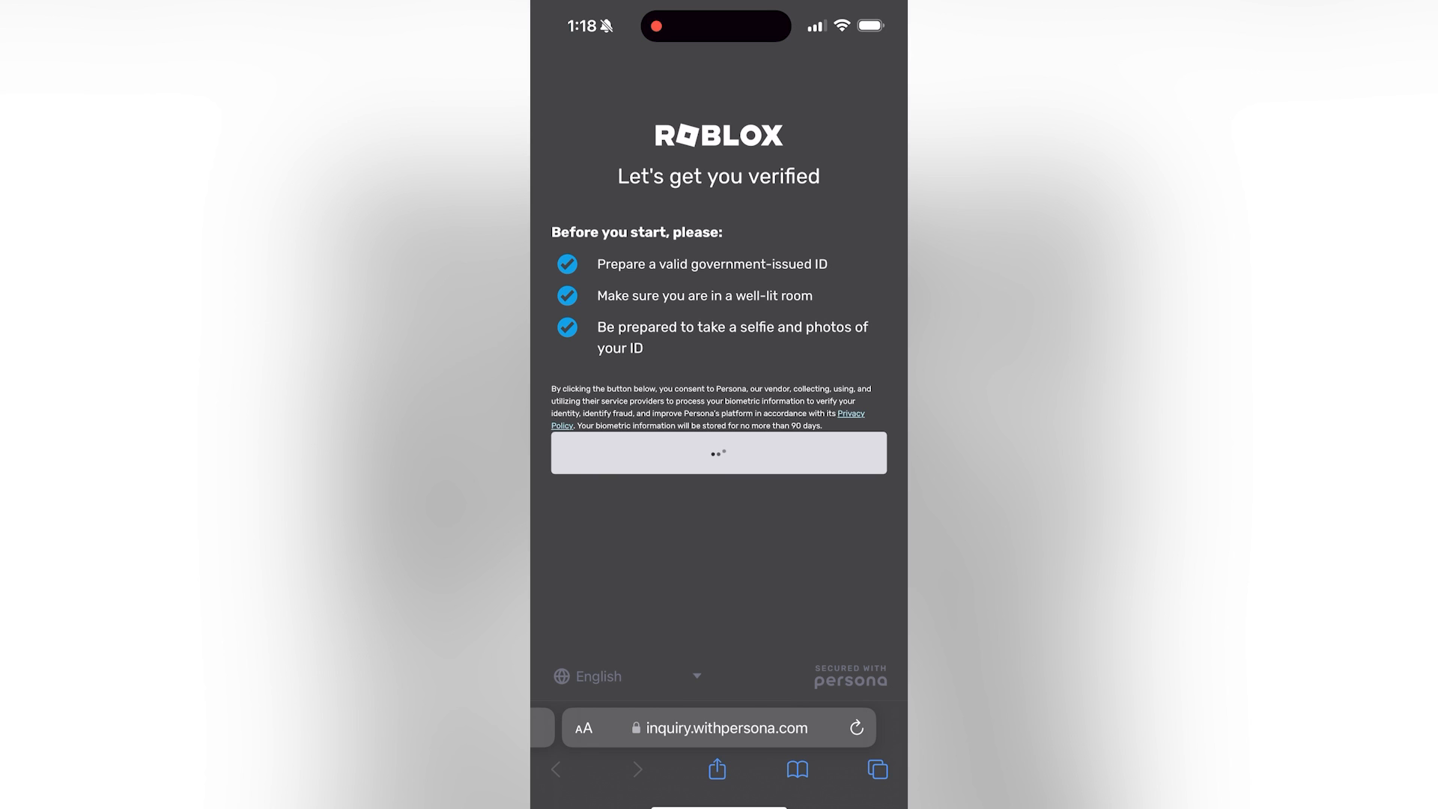
pyautogui.click(719, 452)
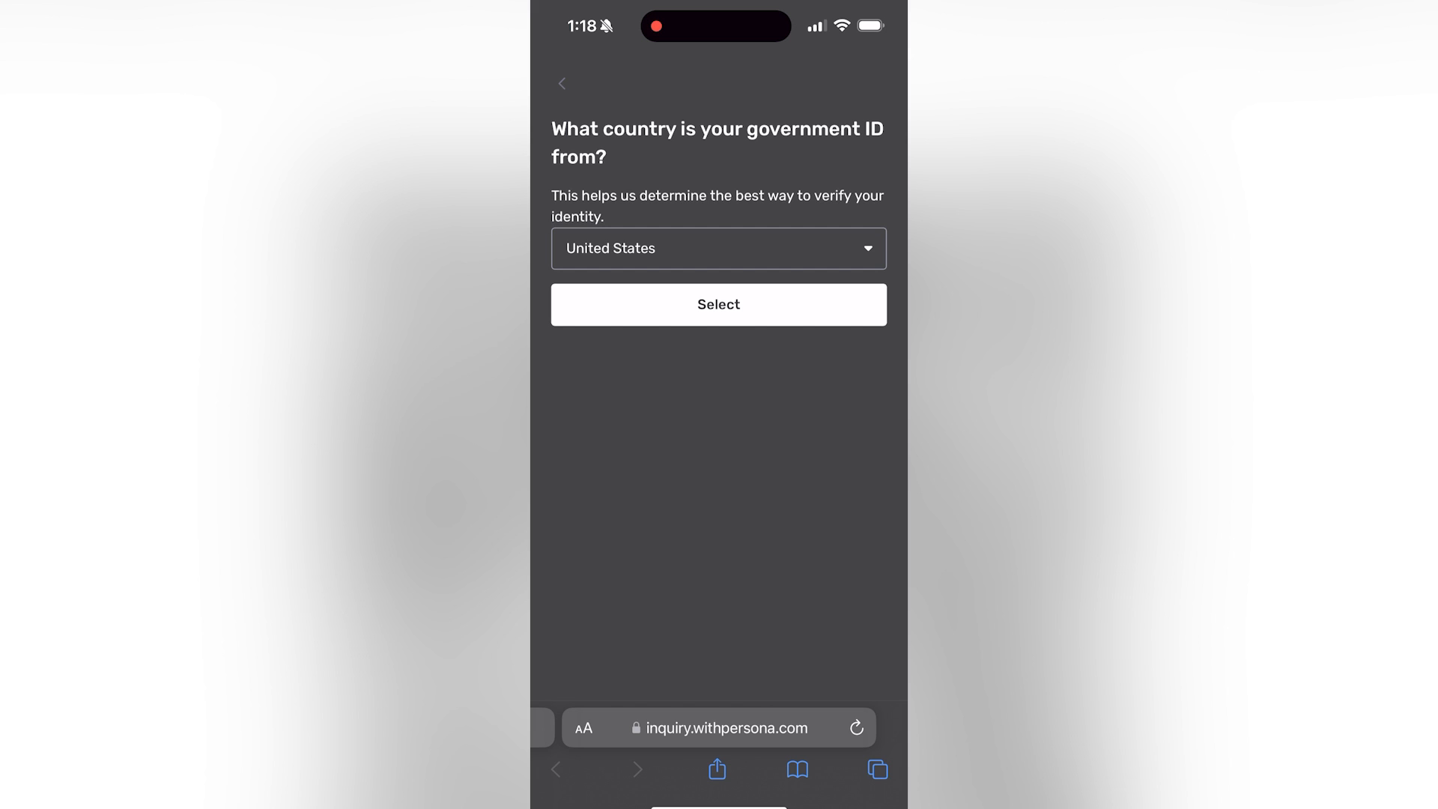
pyautogui.click(720, 306)
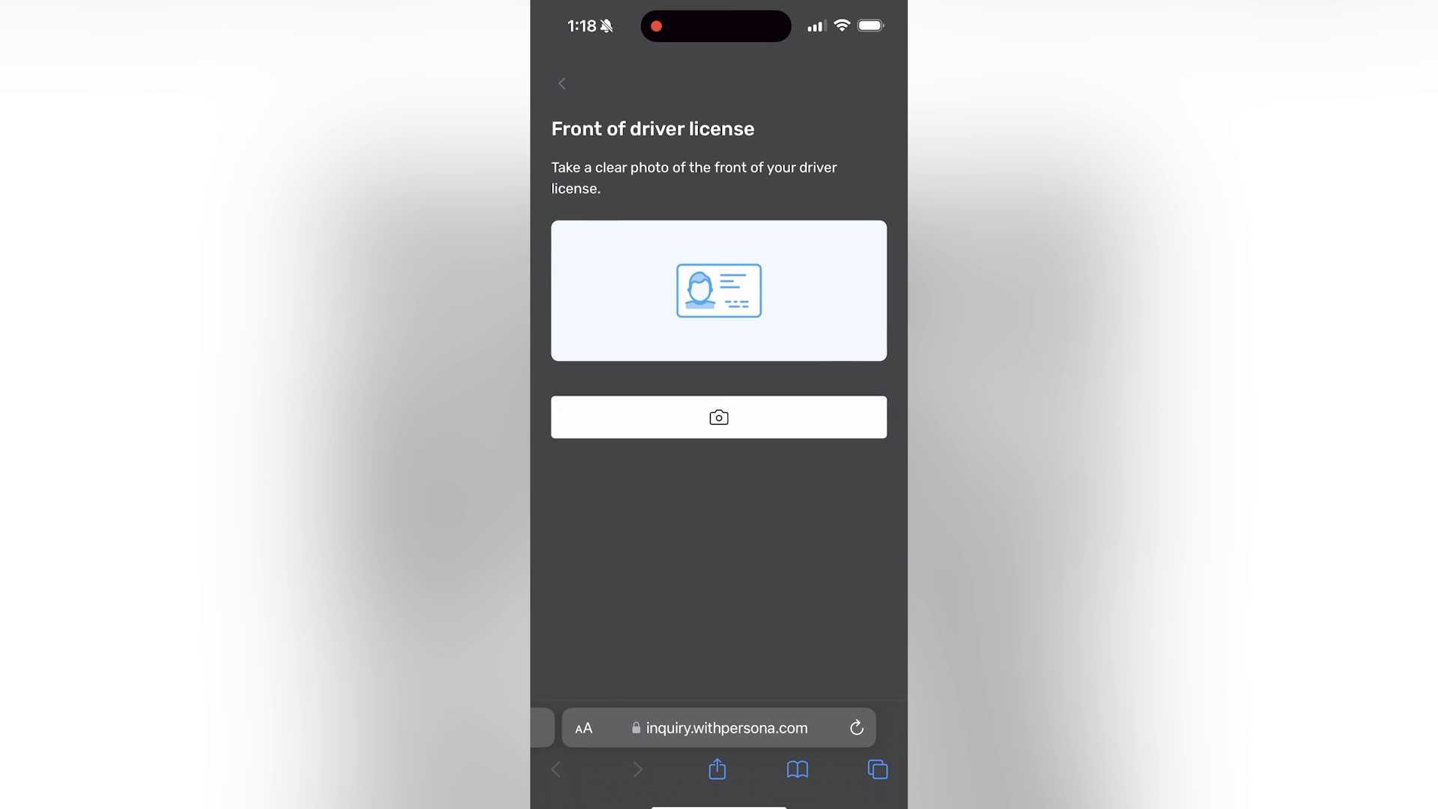
pyautogui.click(563, 84)
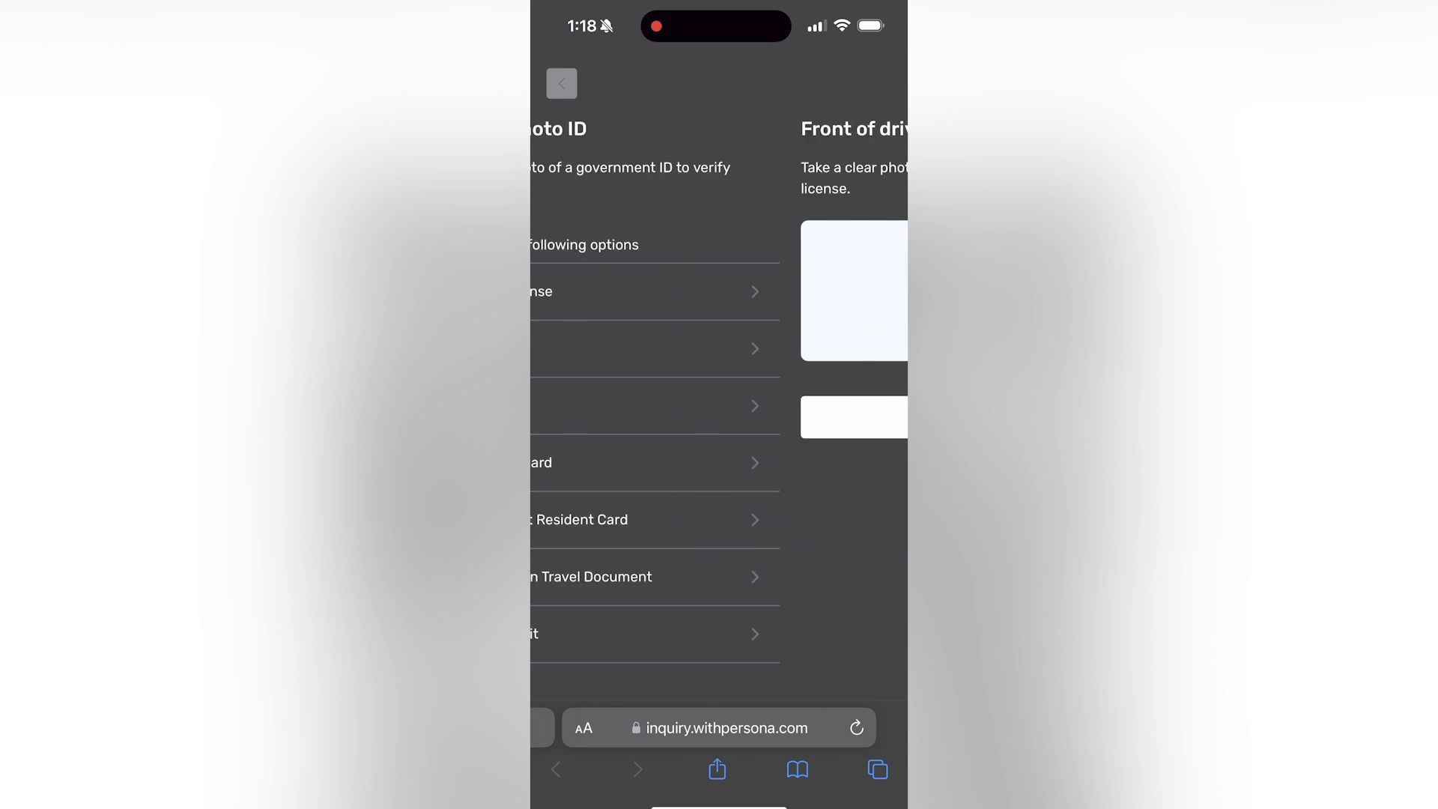
pyautogui.click(563, 84)
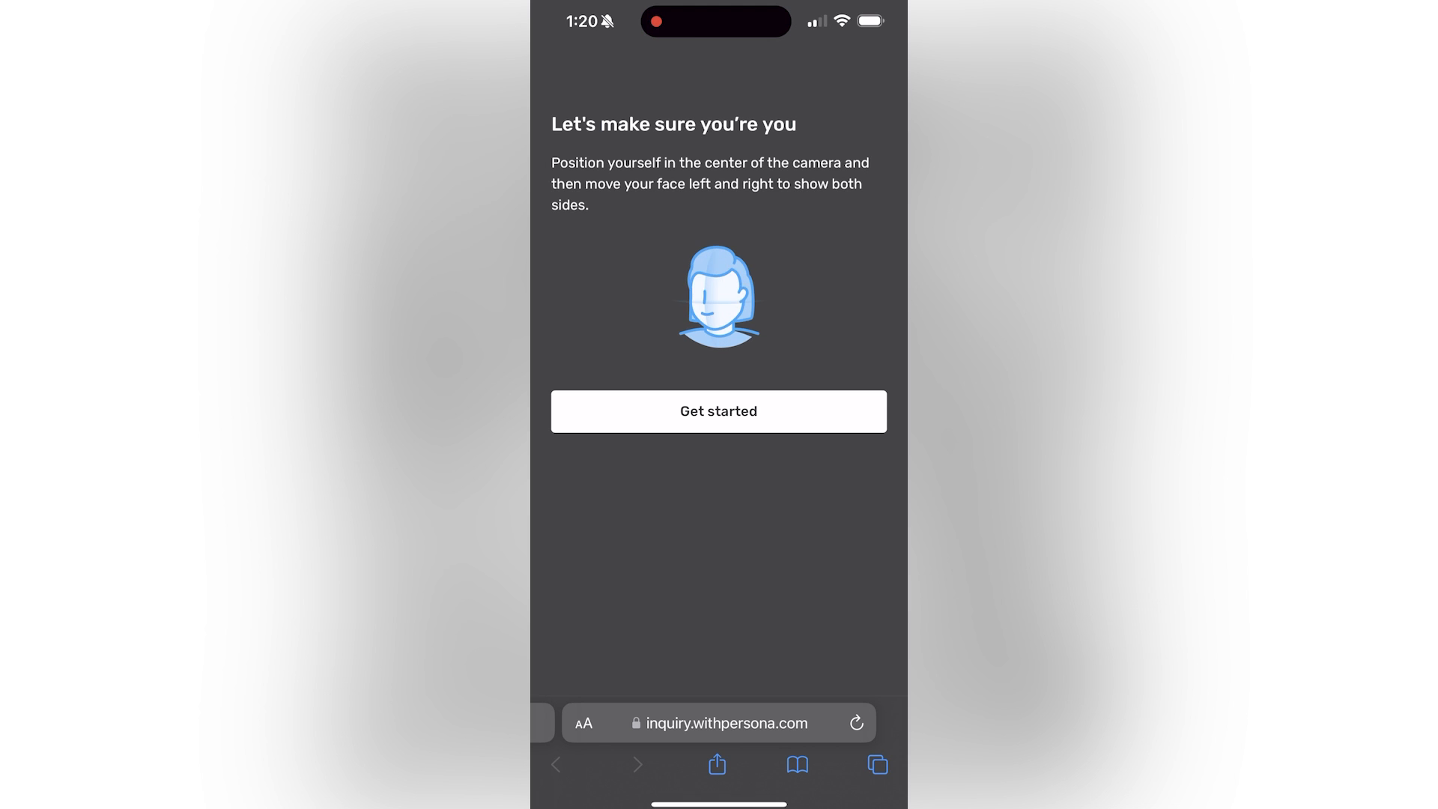
# Complete the face check by capturing a selfie for verification
pyautogui.click(719, 411)
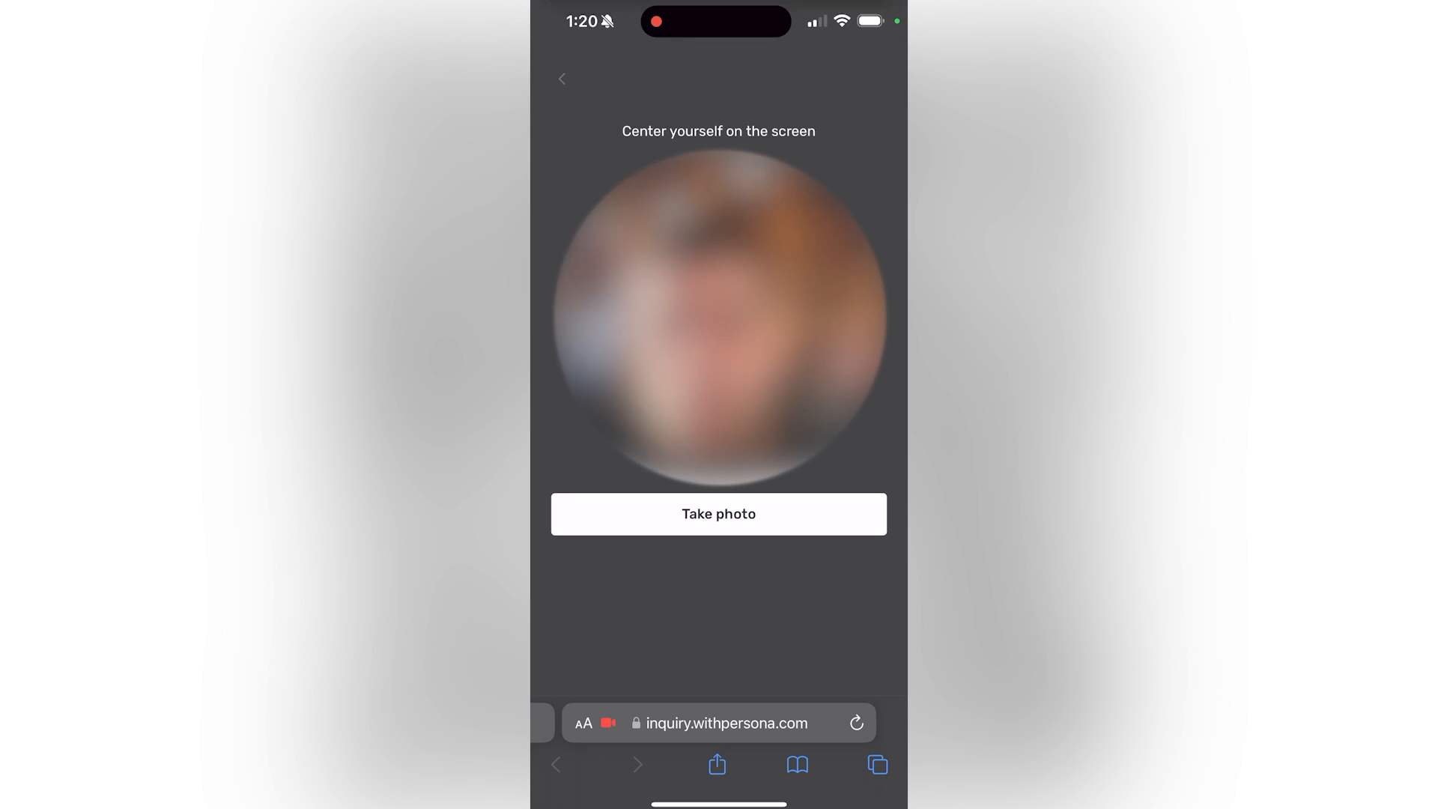
pyautogui.click(719, 514)
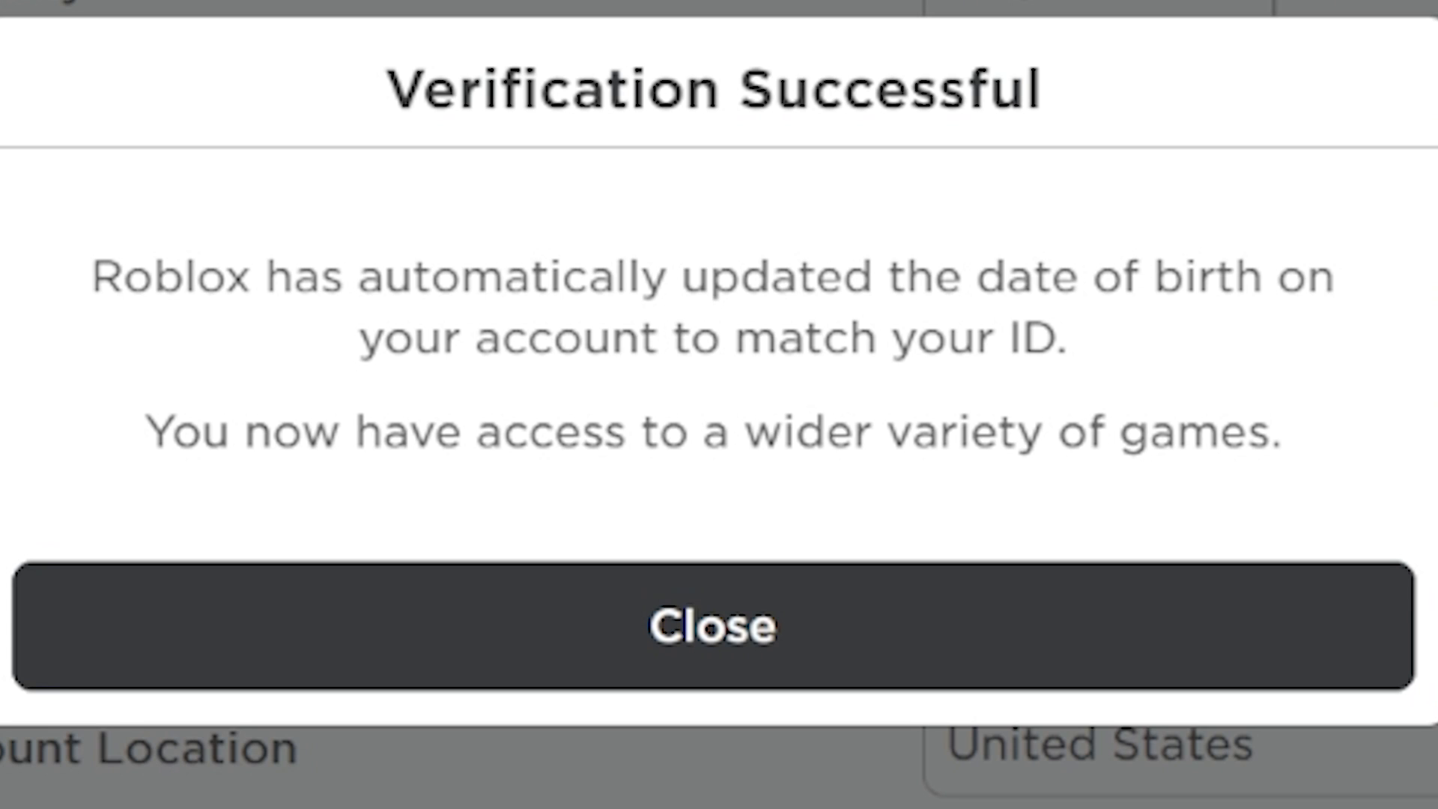
pyautogui.moveTo(804, 390)
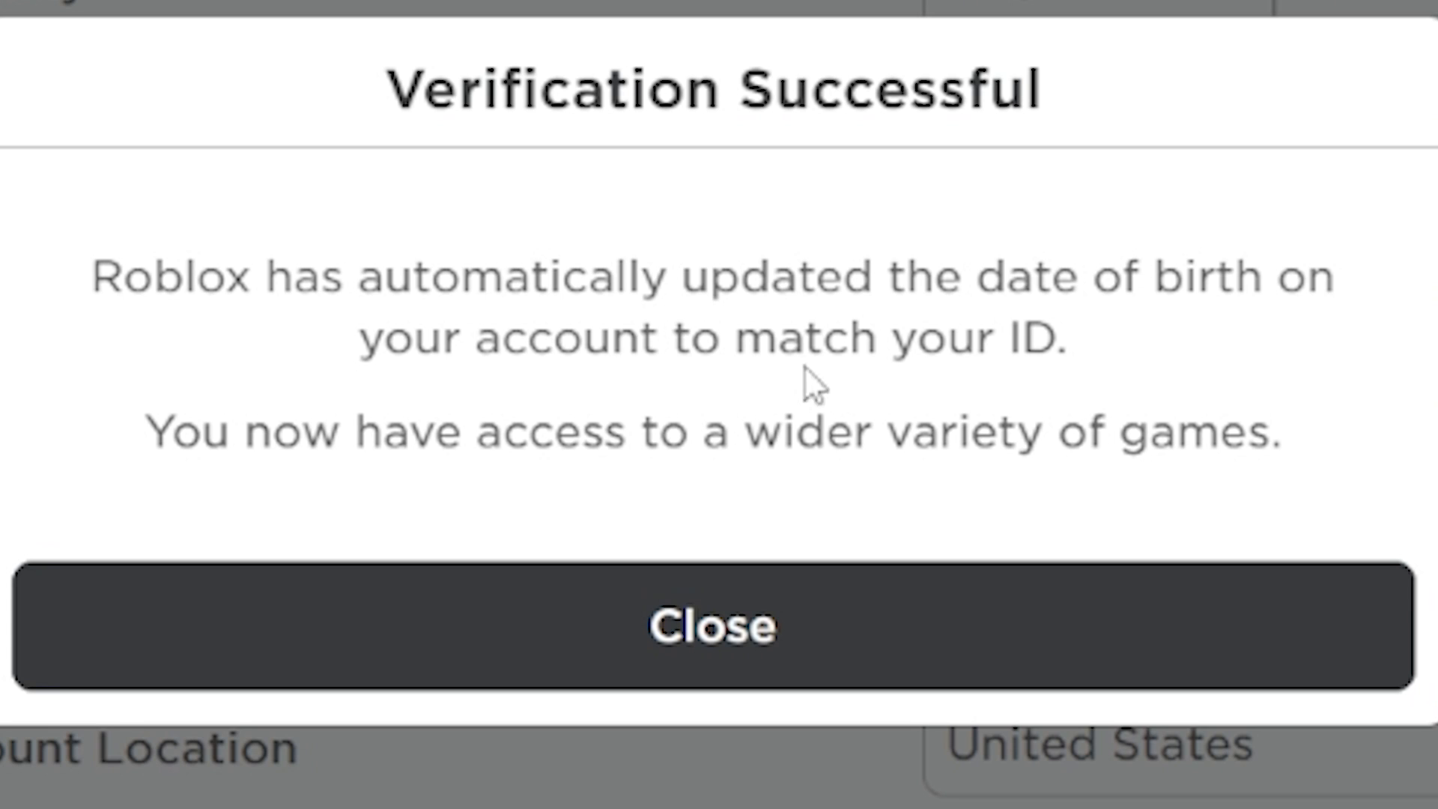
pyautogui.moveTo(890, 554)
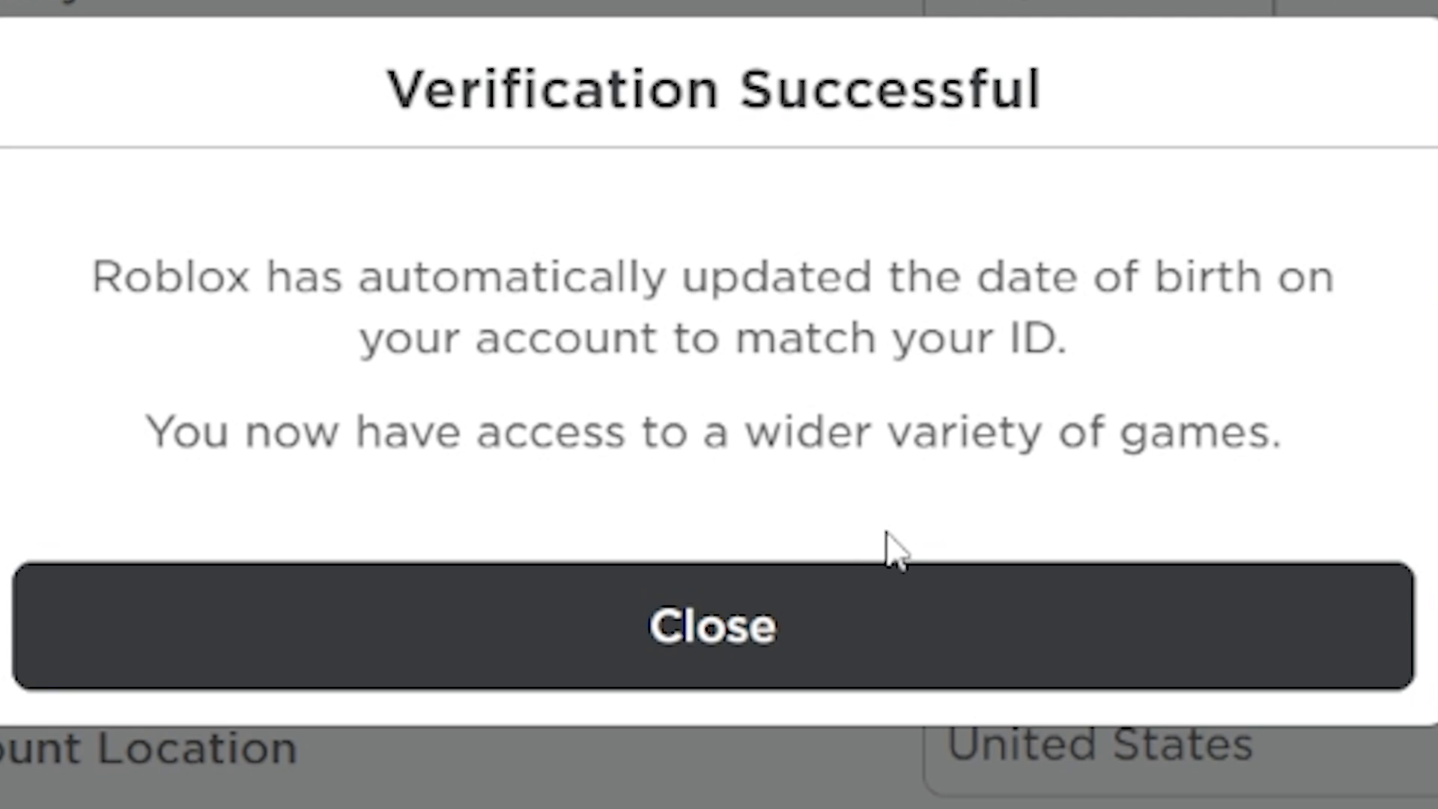
# Dismiss the Verification Successful message and leave the account settings page
pyautogui.click(719, 626)
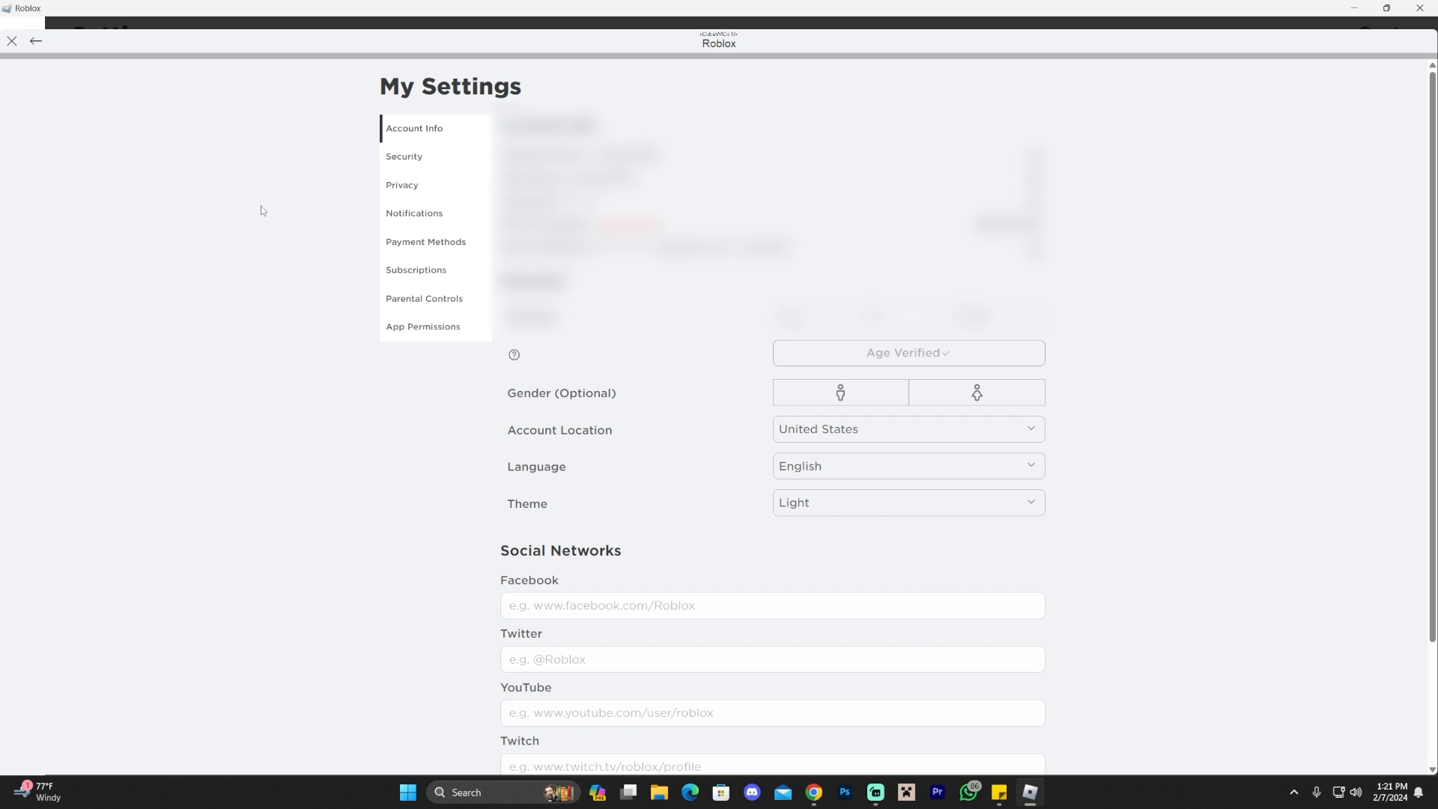
pyautogui.click(423, 327)
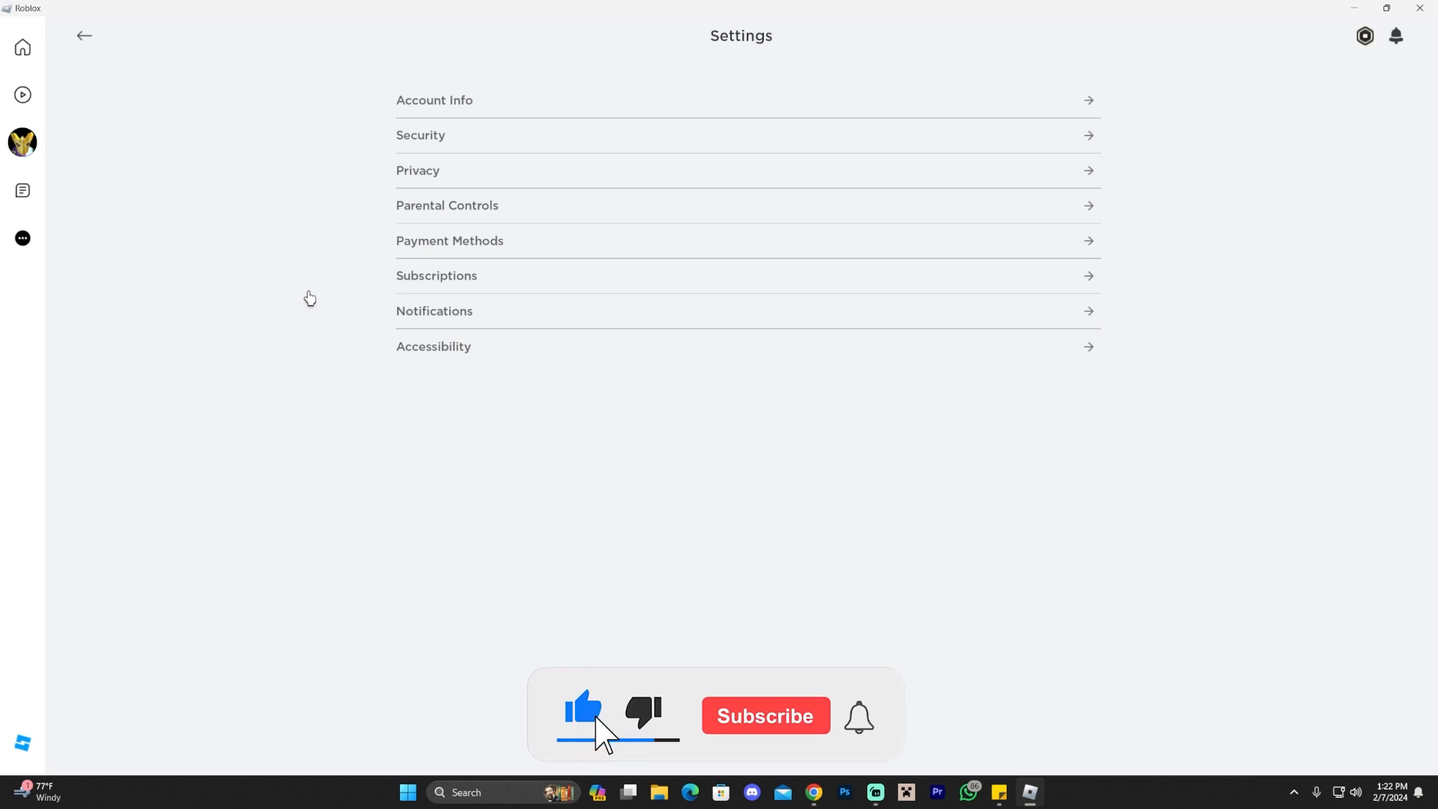
# Reach the Microphone and Camera Input section of the Privacy settings
pyautogui.click(765, 717)
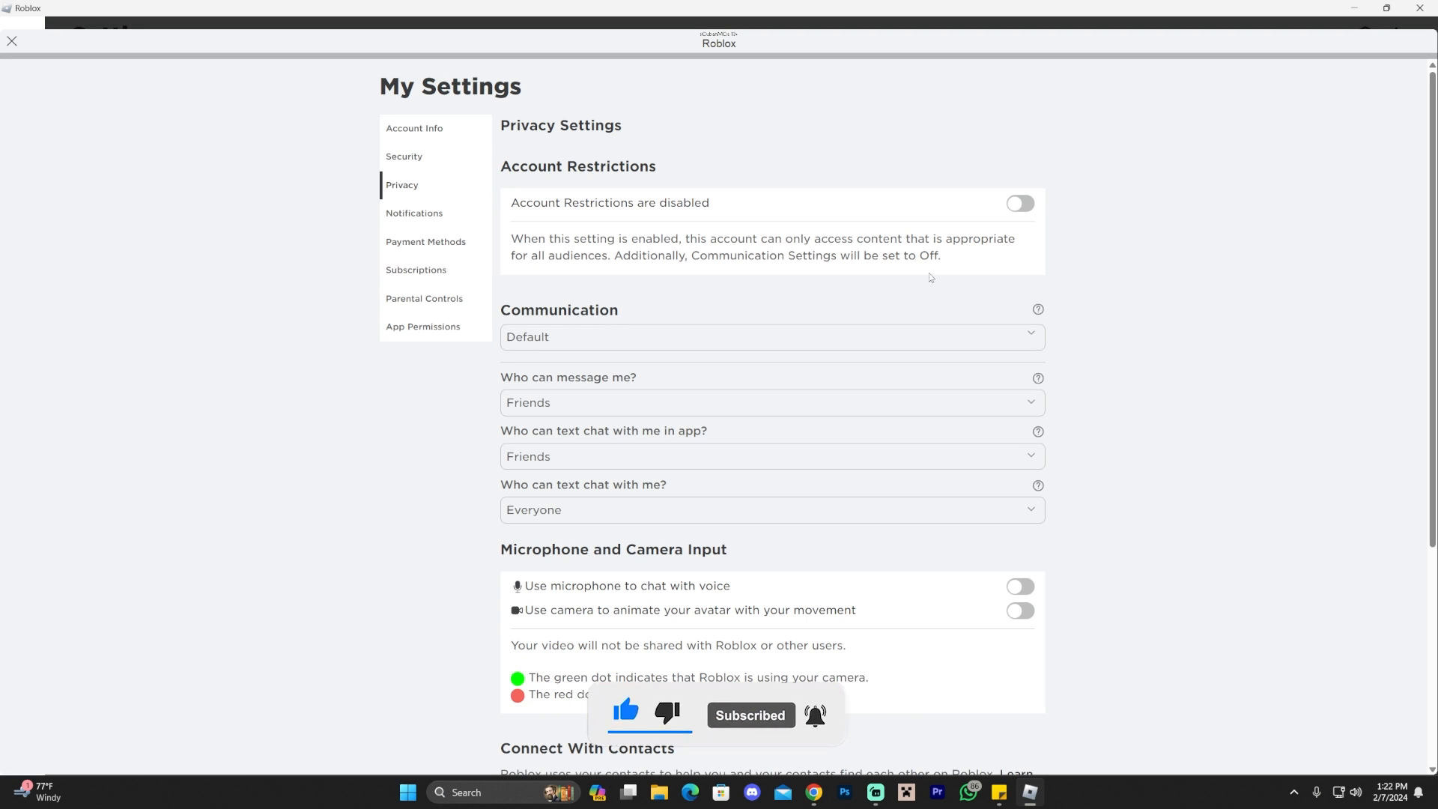
pyautogui.scroll(-3)
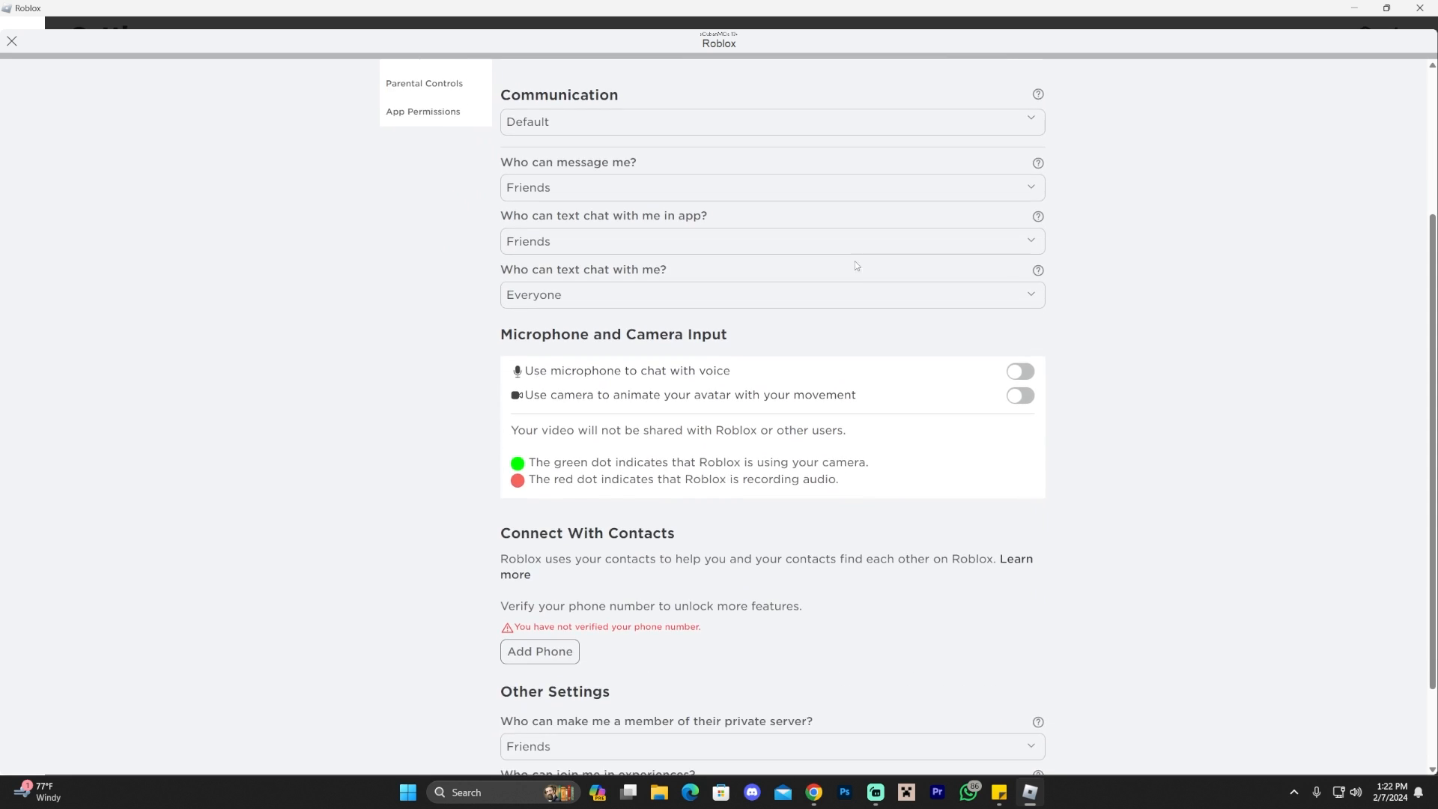
pyautogui.moveTo(531, 335); pyautogui.dragTo(670, 334)
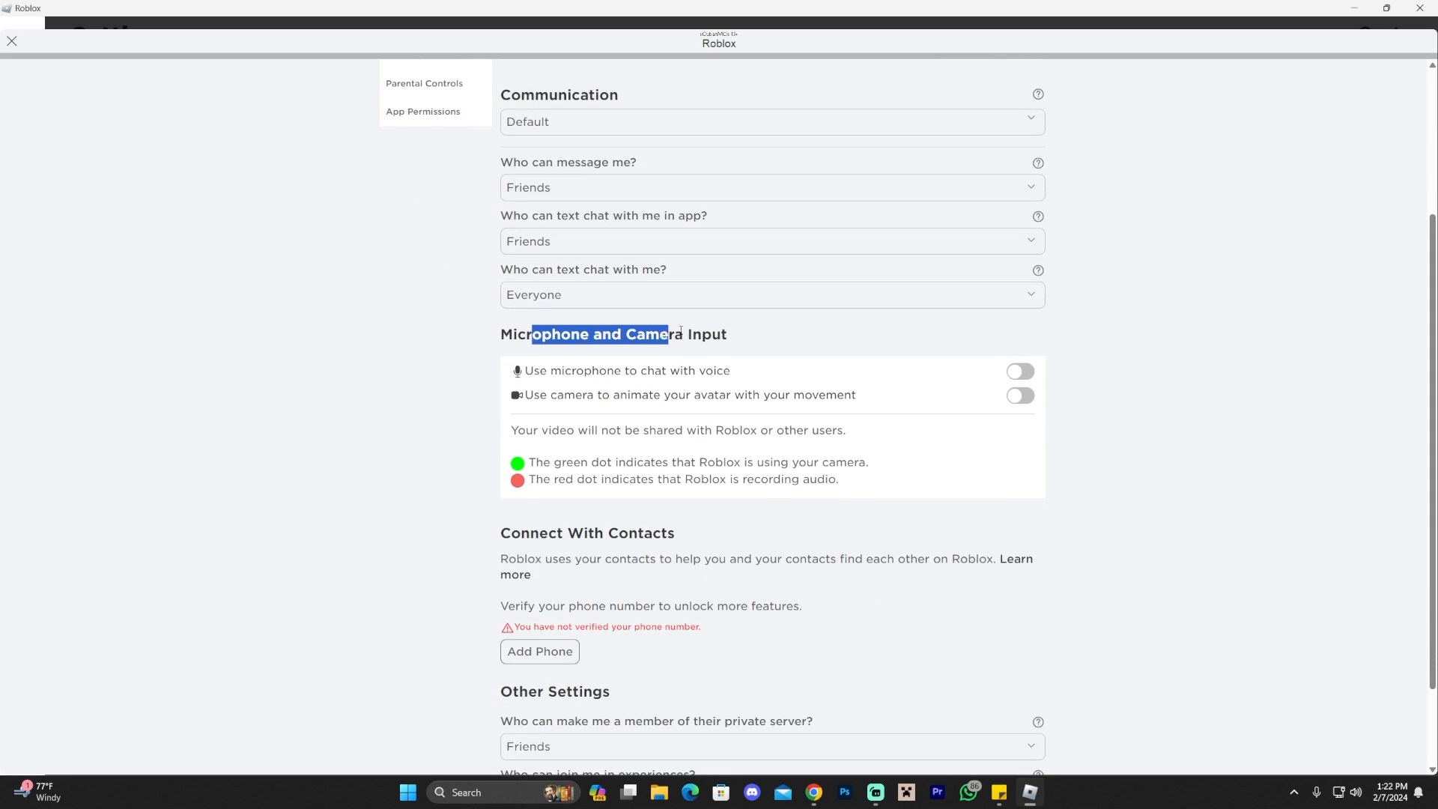
pyautogui.click(702, 379)
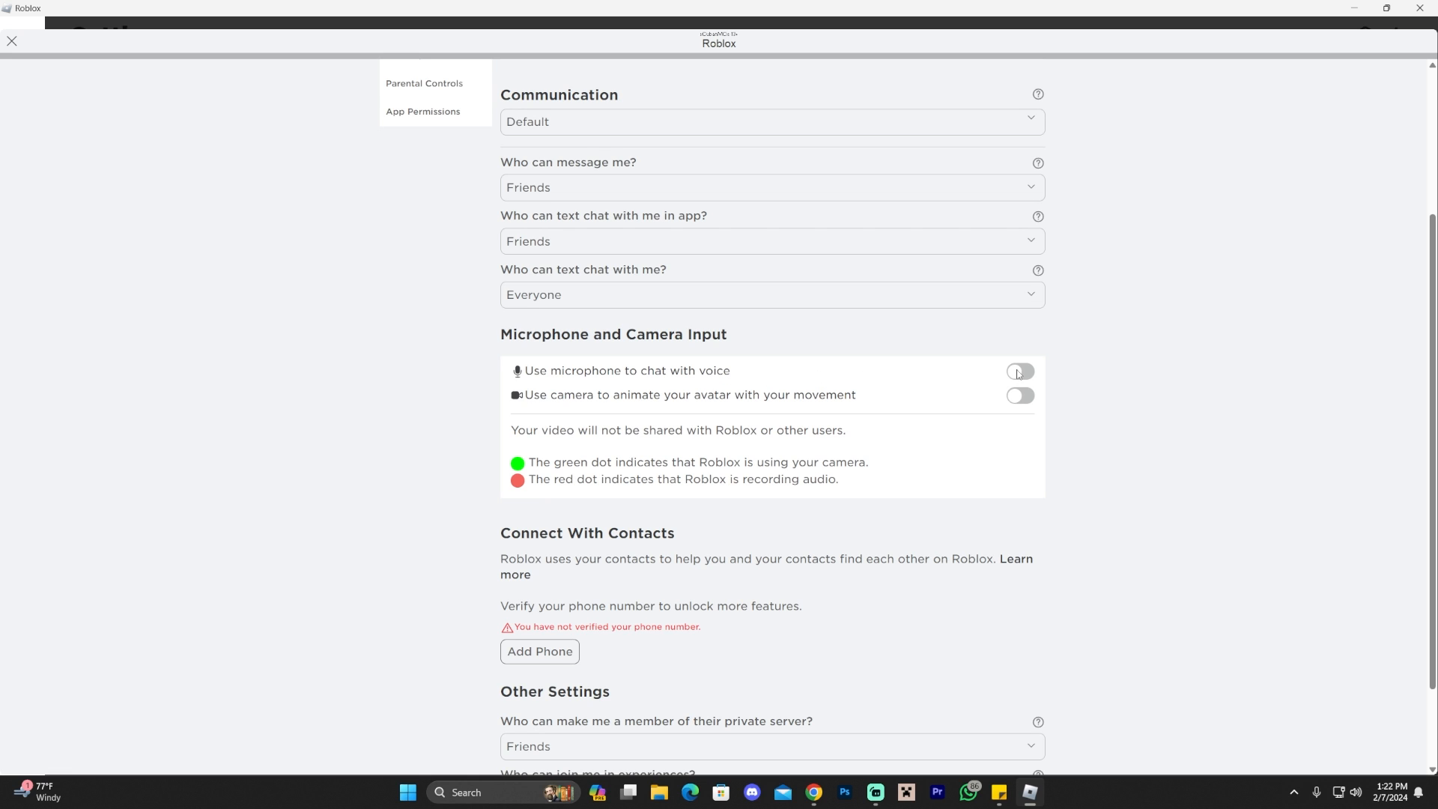
# Switch on 'Use microphone to chat with voice' and accept the Chat with Voice consent
pyautogui.click(1019, 372)
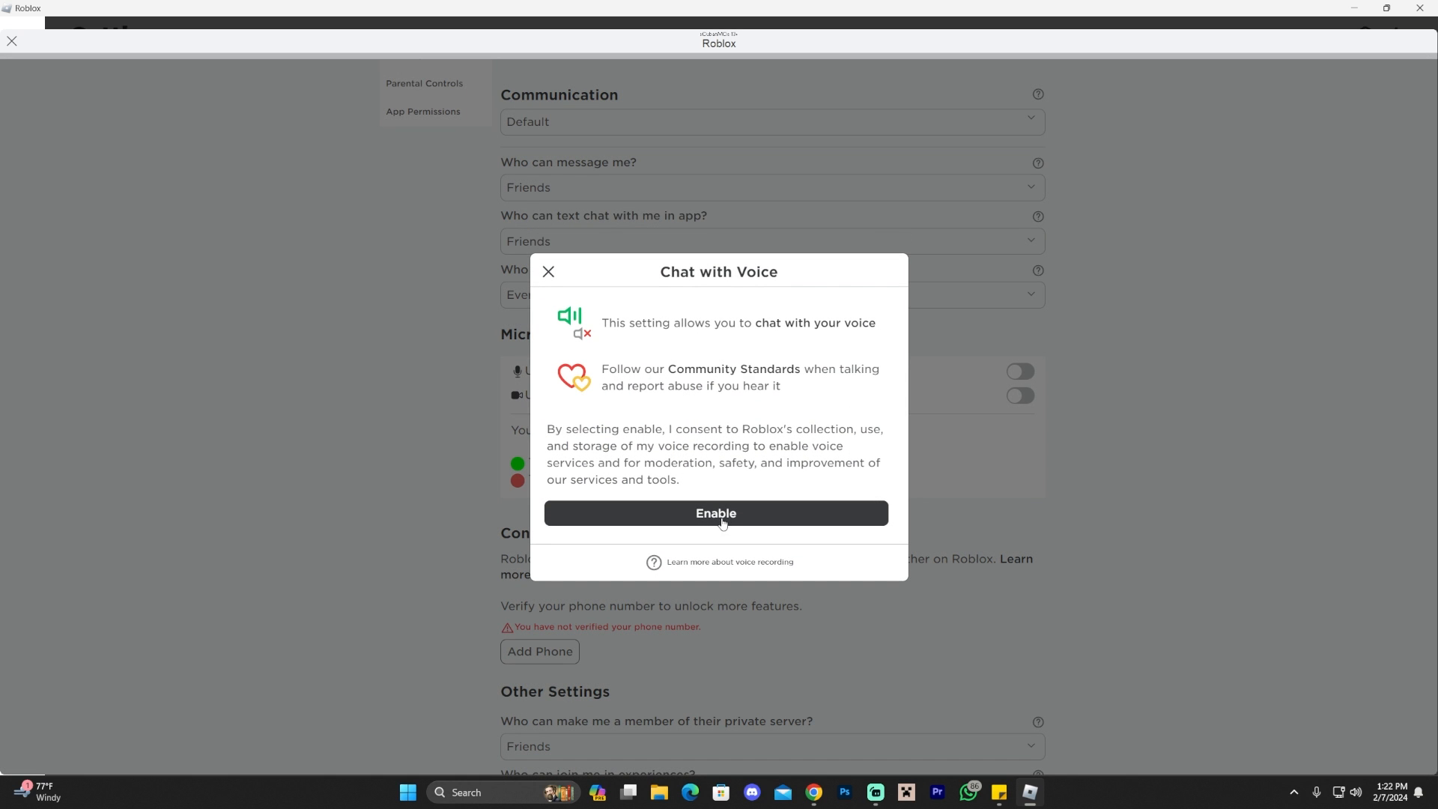
pyautogui.click(716, 513)
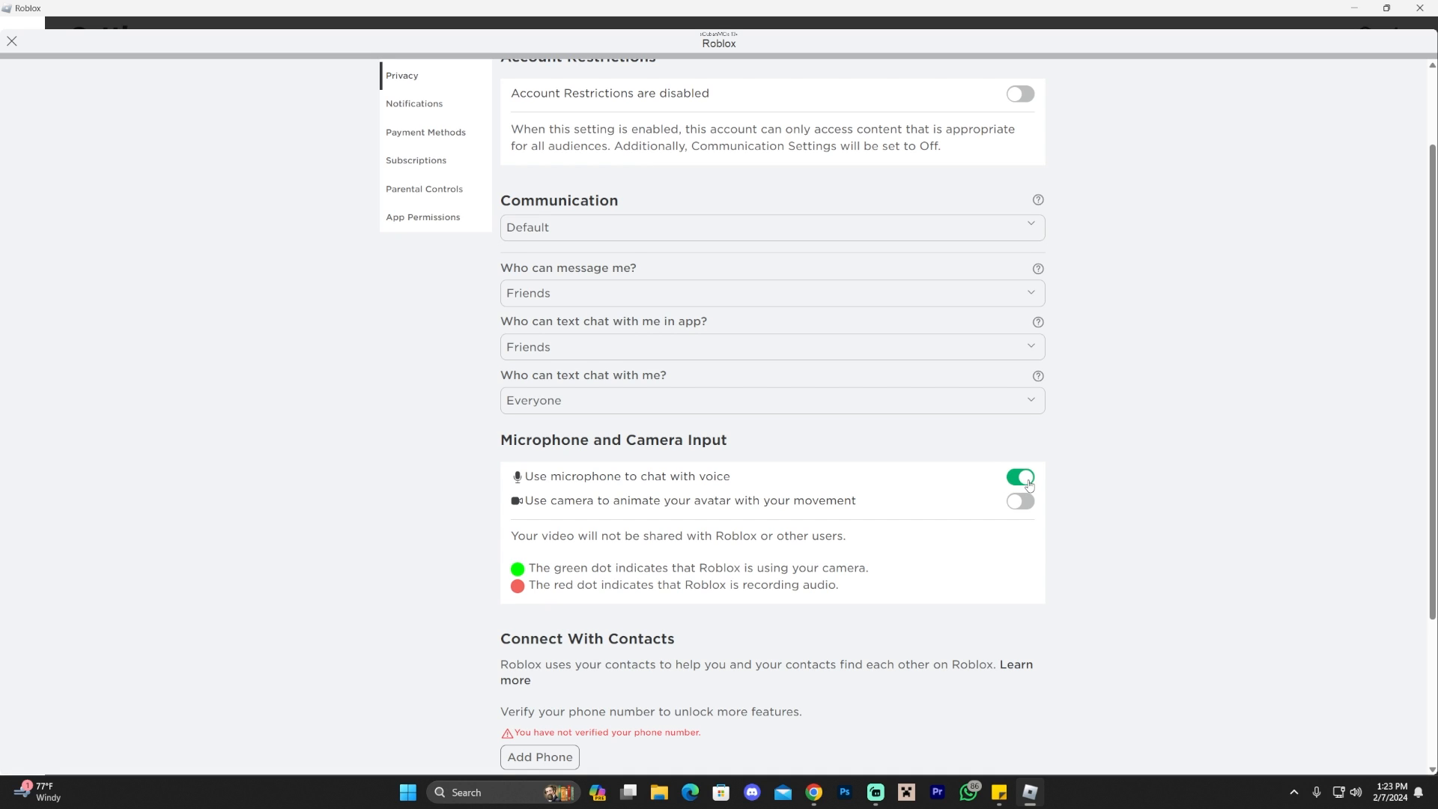
pyautogui.moveTo(1076, 469)
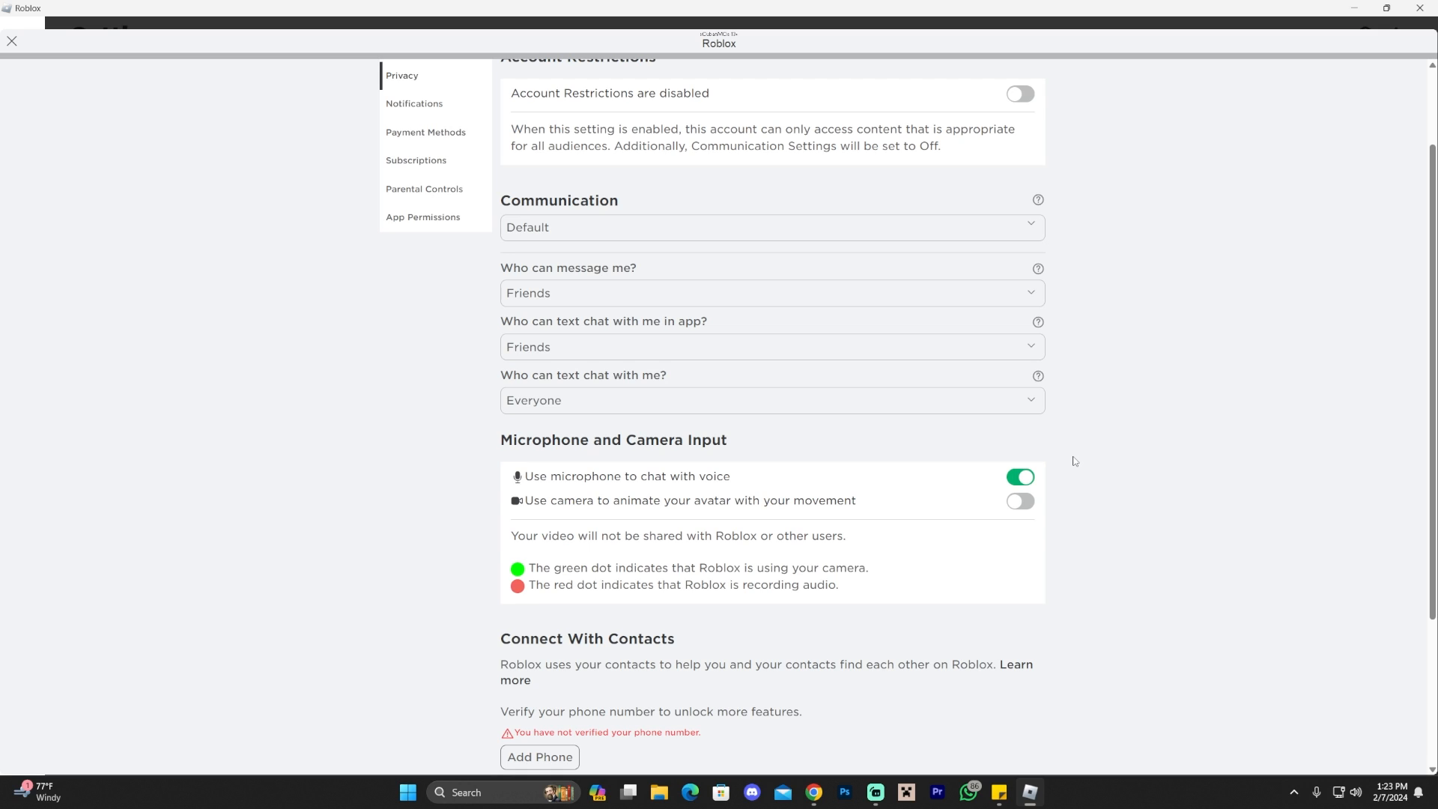
pyautogui.moveTo(422, 555)
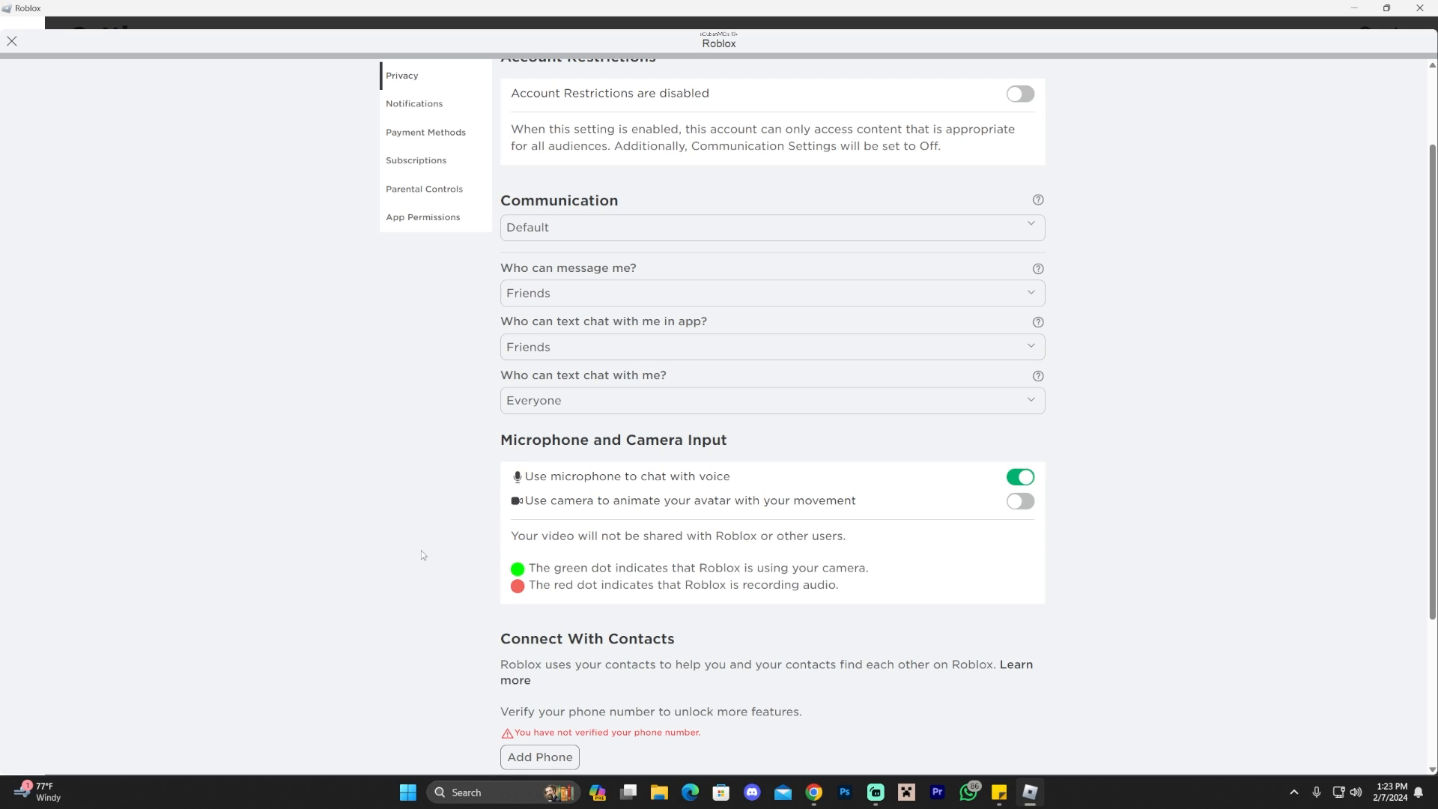